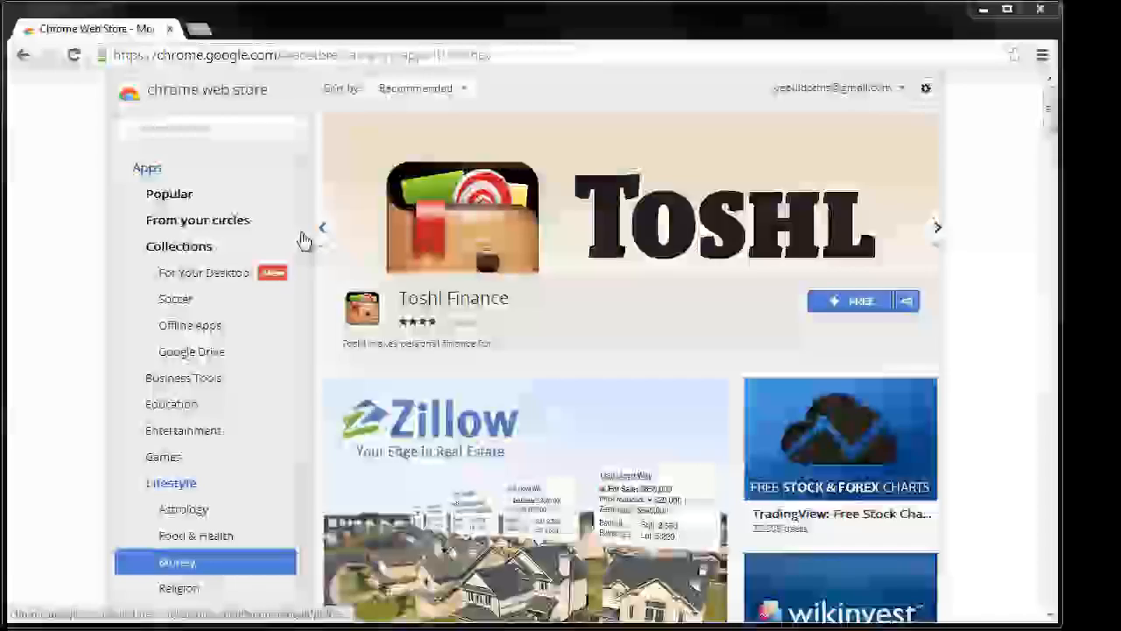
- Find Wepware in the store and confirm adding the extension to Chrome
text(we)
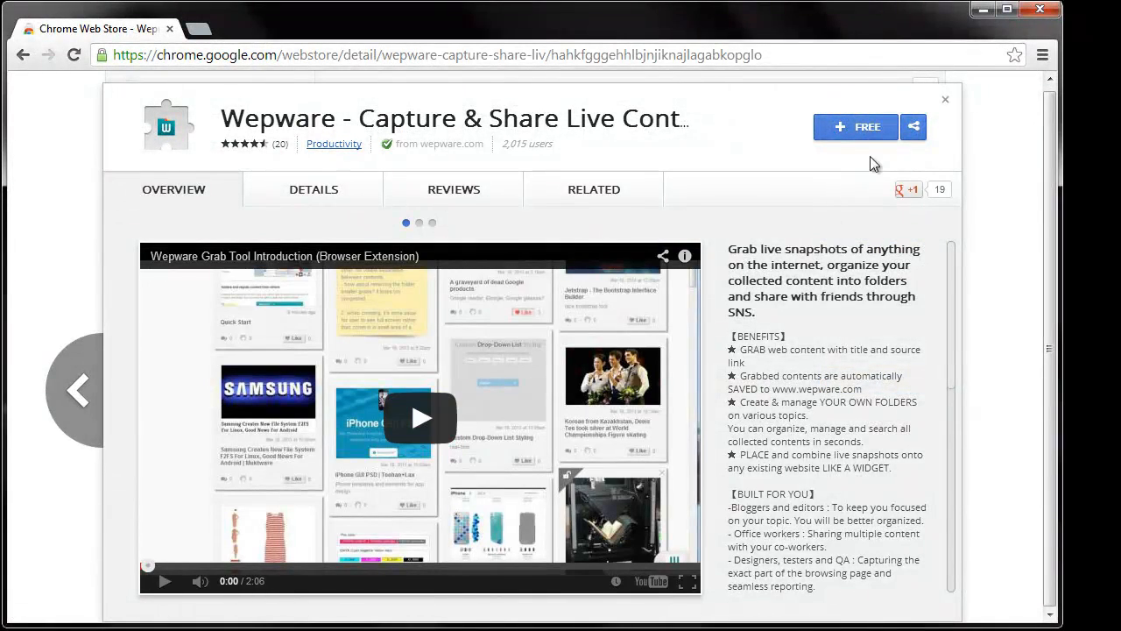
click(855, 127)
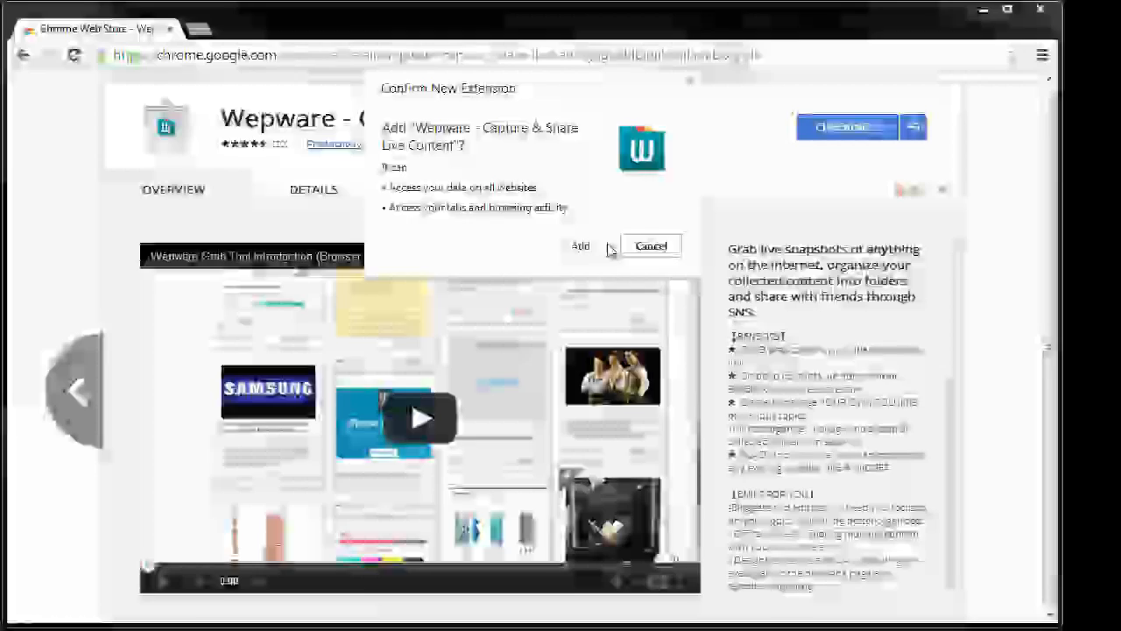
click(580, 245)
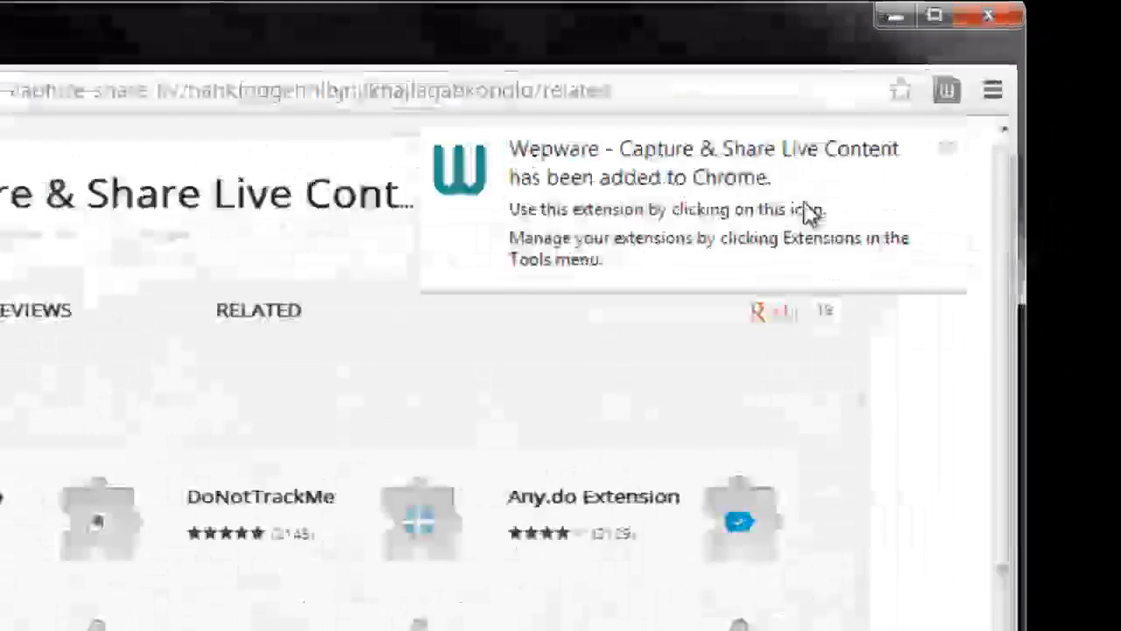
- Sign in via the Wepware toolbar icon and start a grab with the scissors tool
click(859, 137)
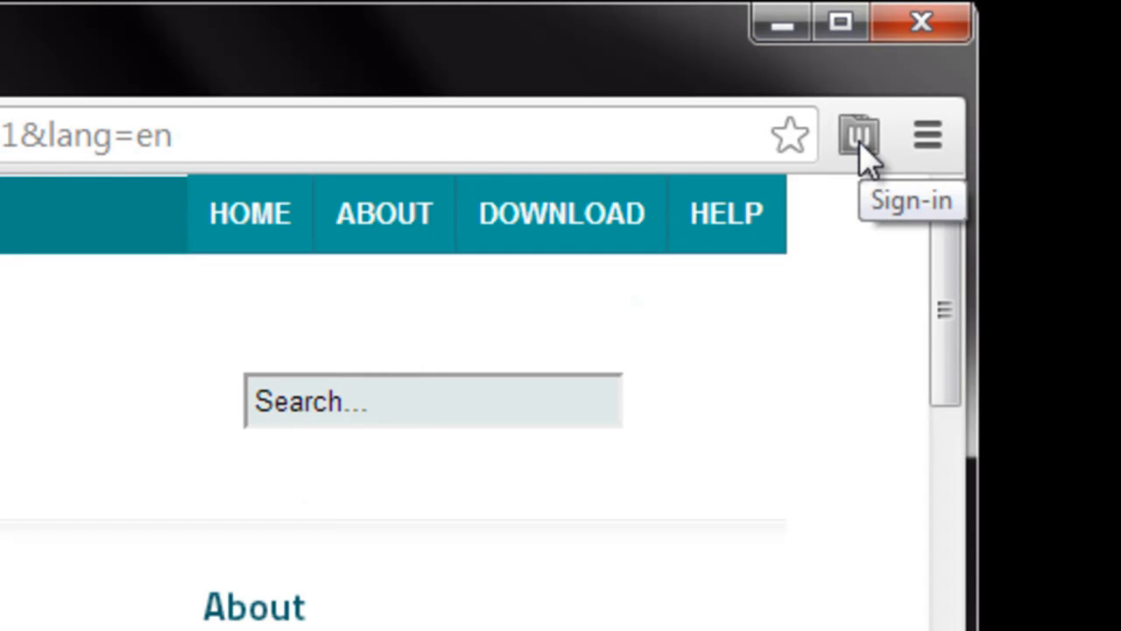
mouse_move(820, 341)
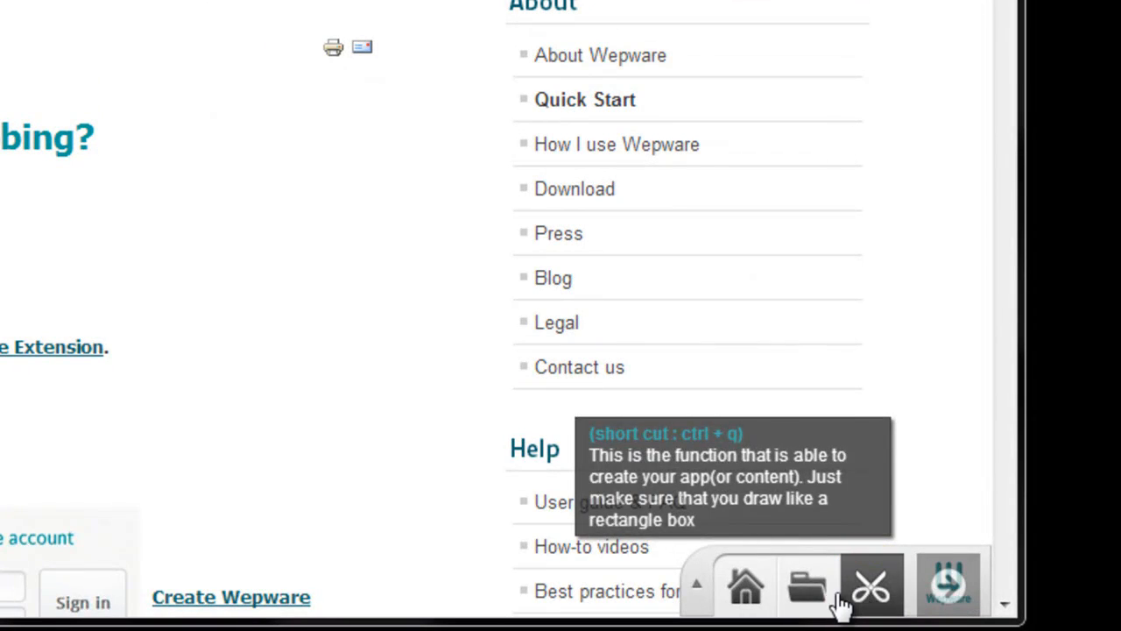
click(947, 585)
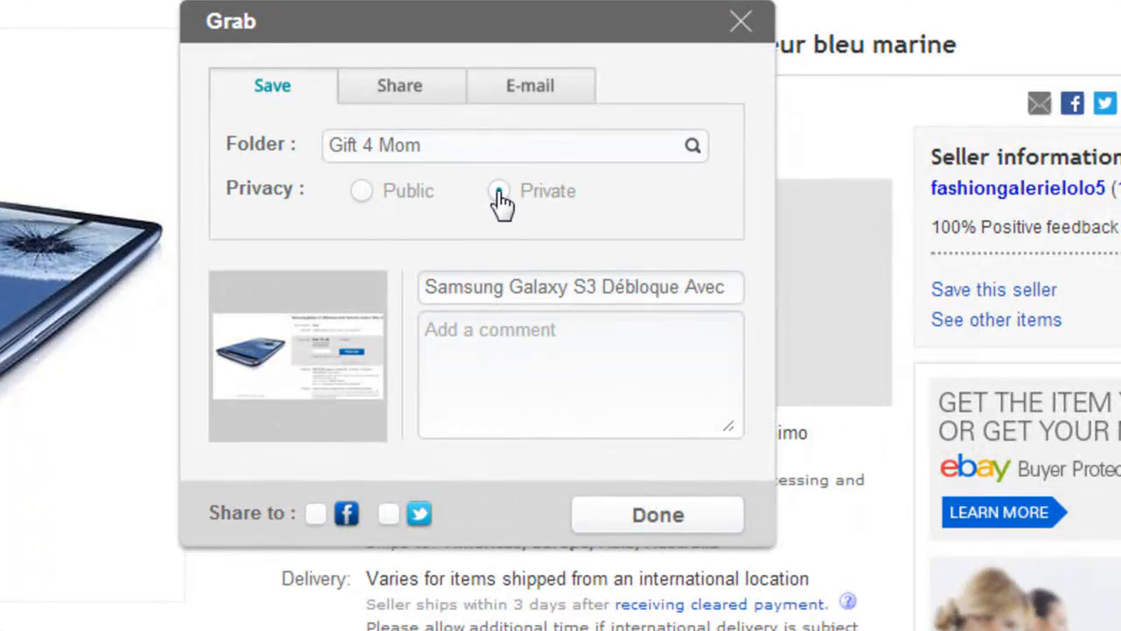
- Mark the Galaxy S3 eBay grab as Private in the Gift 4 Mom save dialog
click(657, 516)
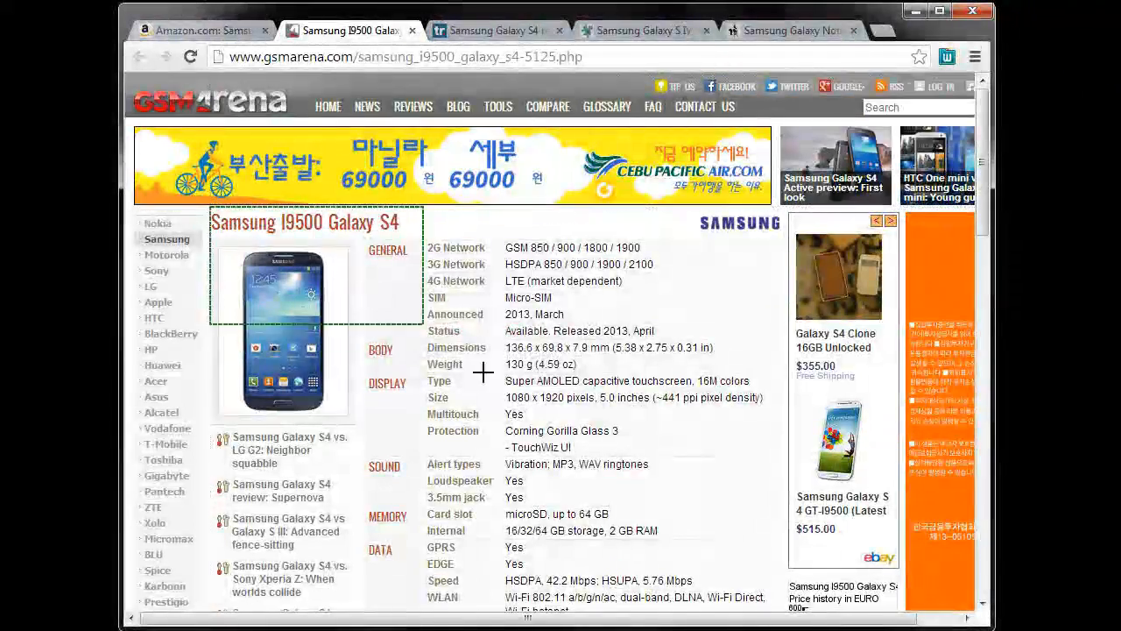
- Save the GSMArena S4 grab to folder 'Gift 4 Mom' and box the Brighthand comparison table
scroll(down, 3)
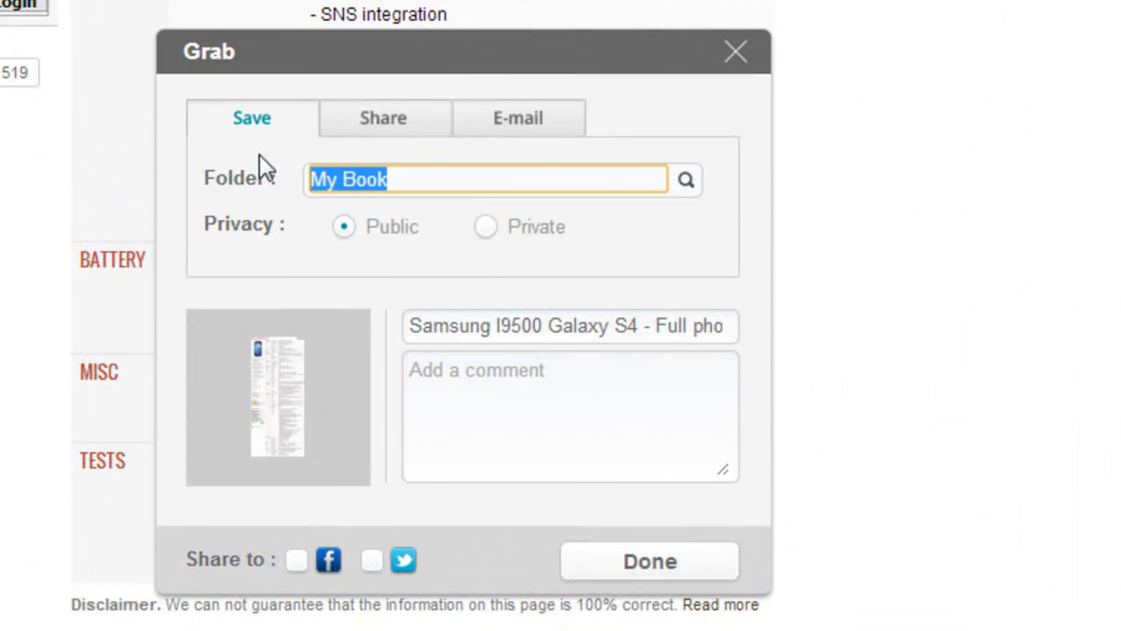
text(Gift 4 Mom)
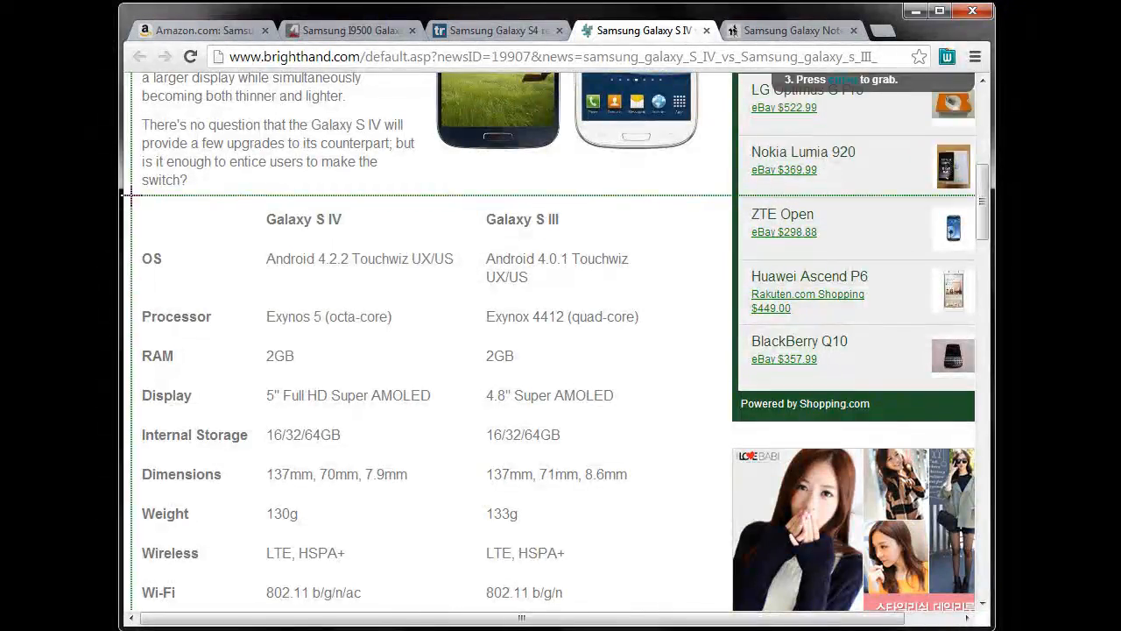
scroll(down, 3)
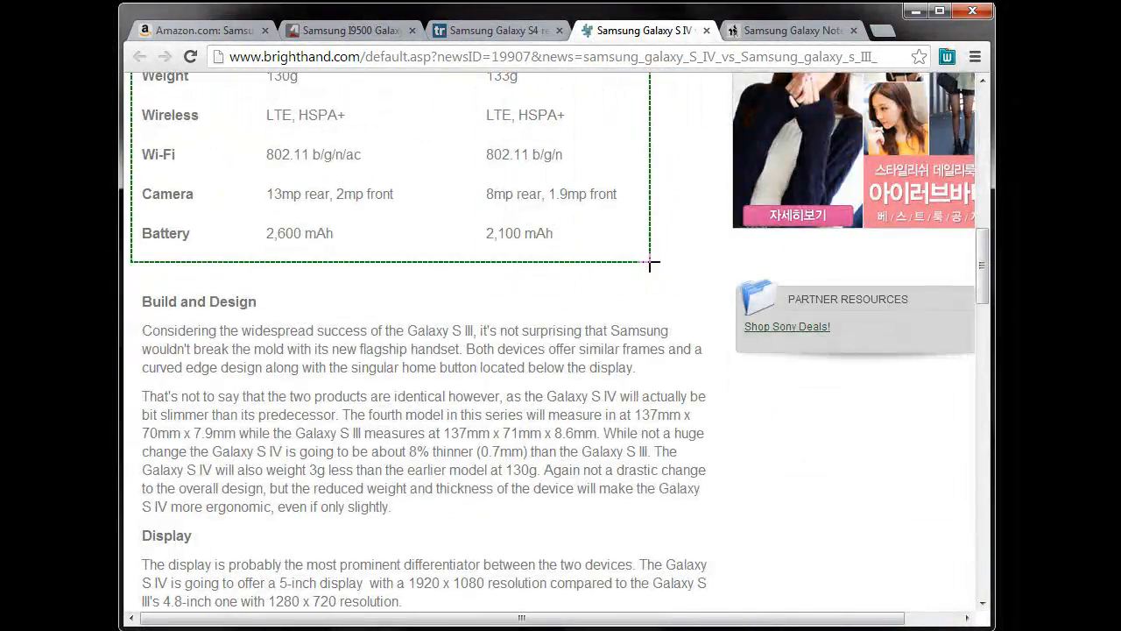
click(792, 30)
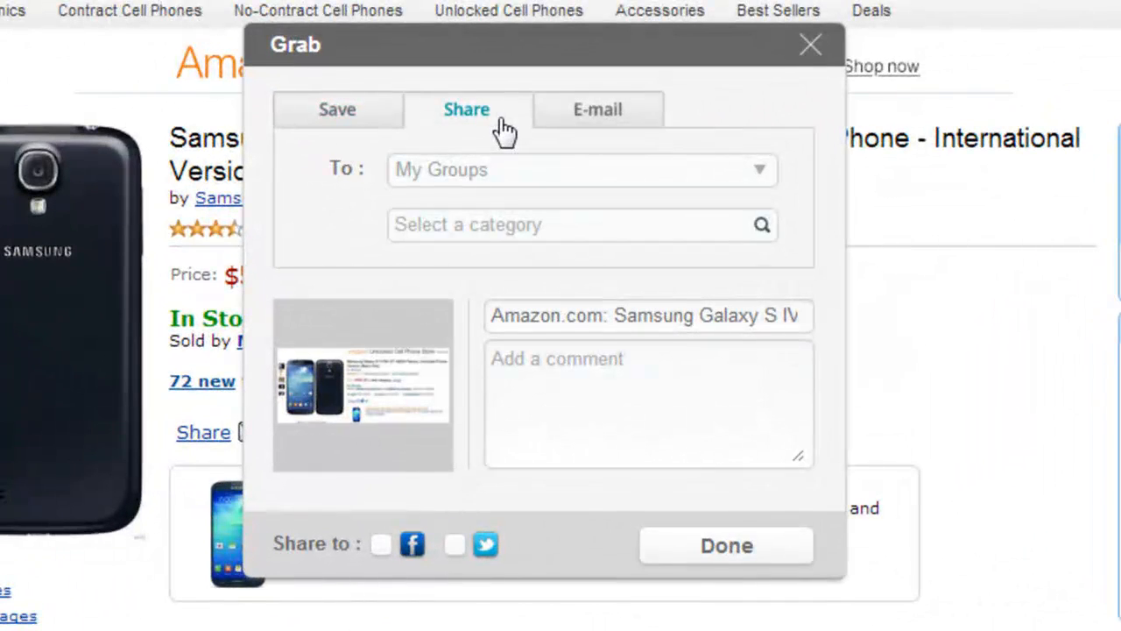
- Share the Amazon Galaxy S IV grab with a friend via My Friends and finish
click(578, 224)
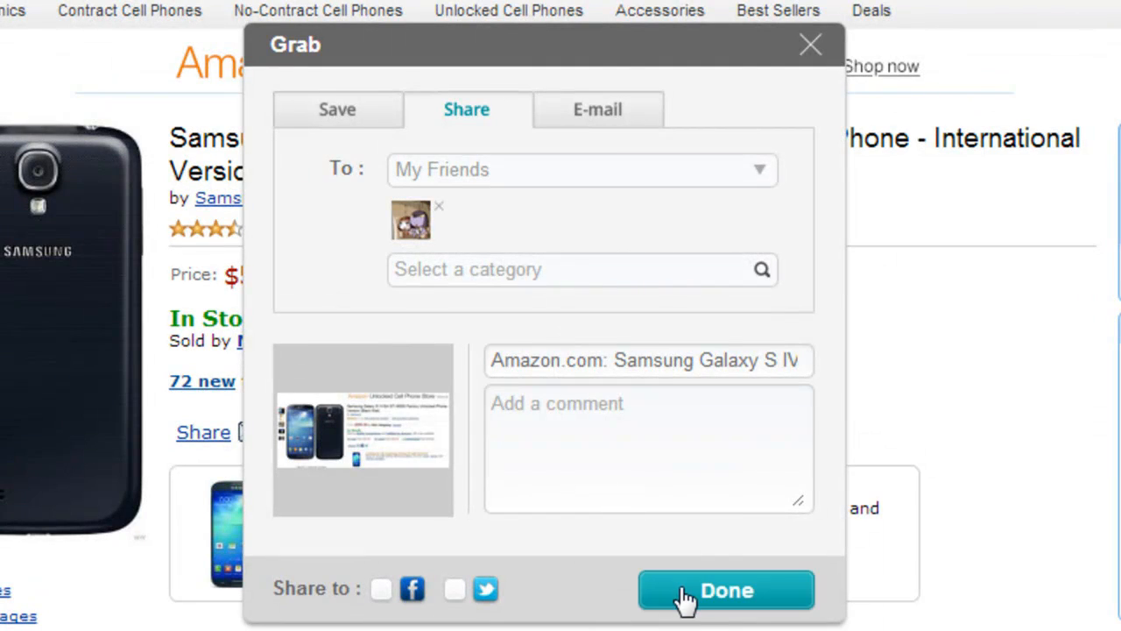
click(725, 589)
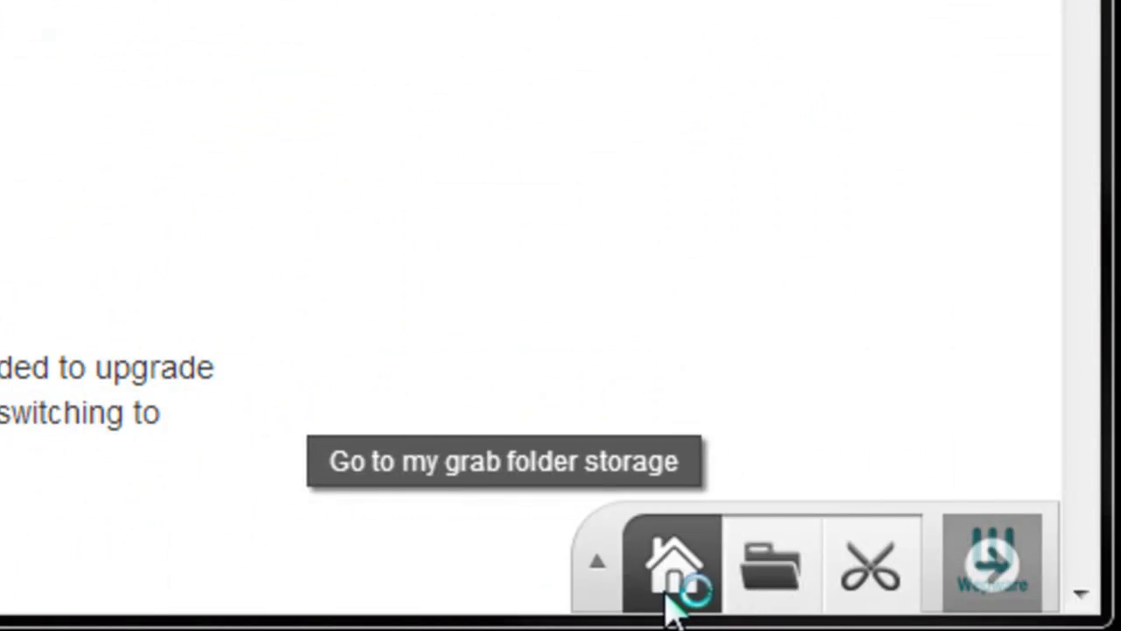
- Browse My Folders to Gift 4 Mom, reopen the live S3 eBay grab and enter a bid of 195
click(673, 564)
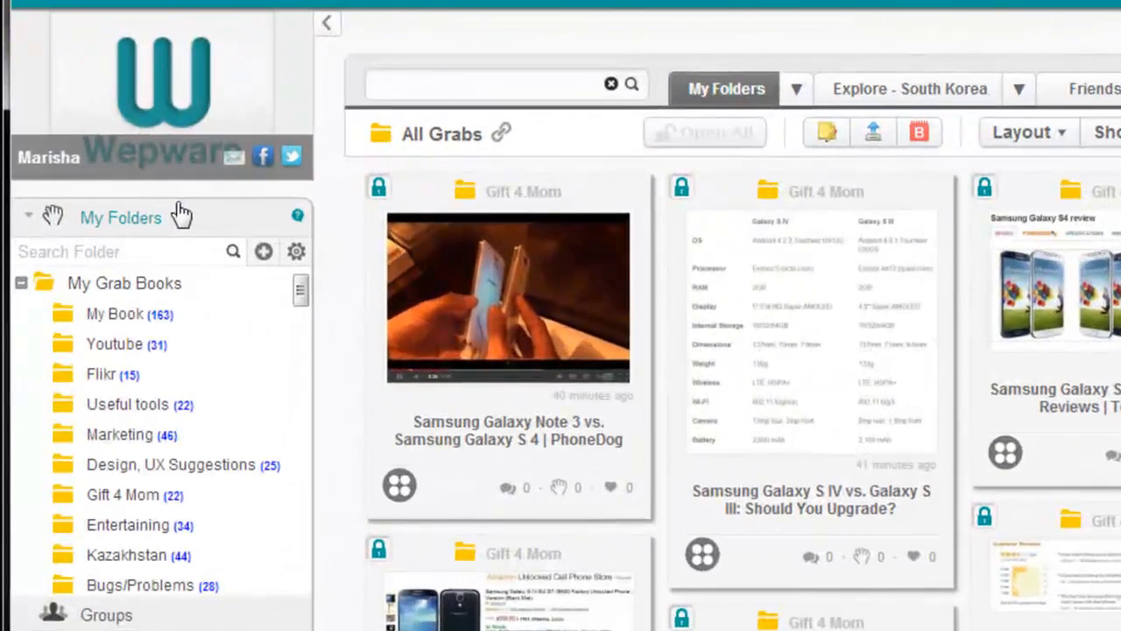
click(123, 494)
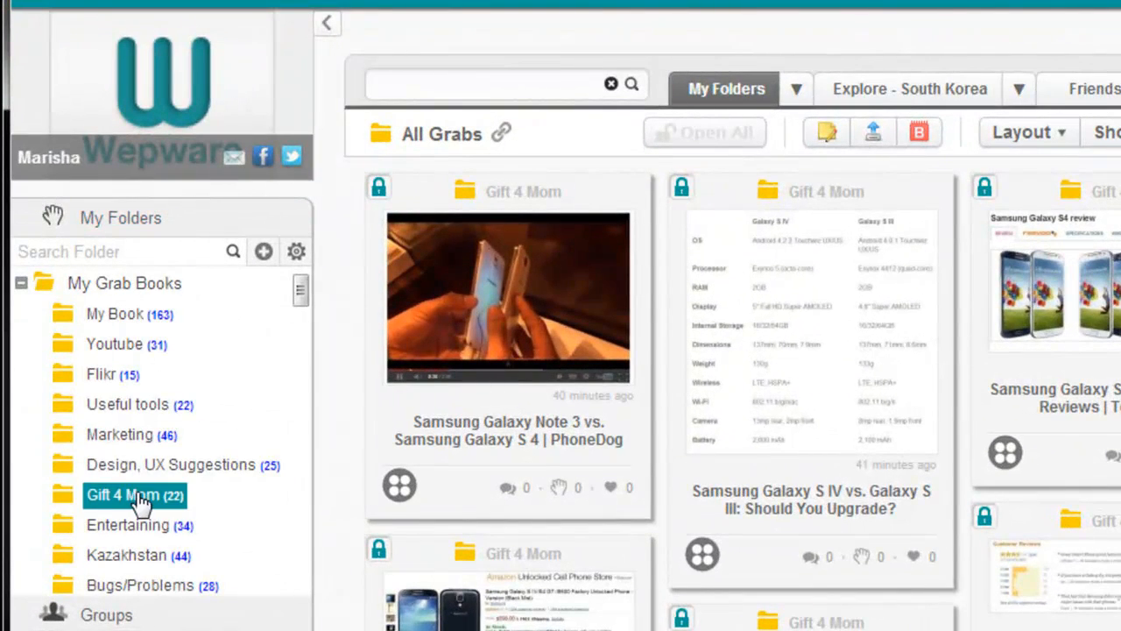
click(122, 494)
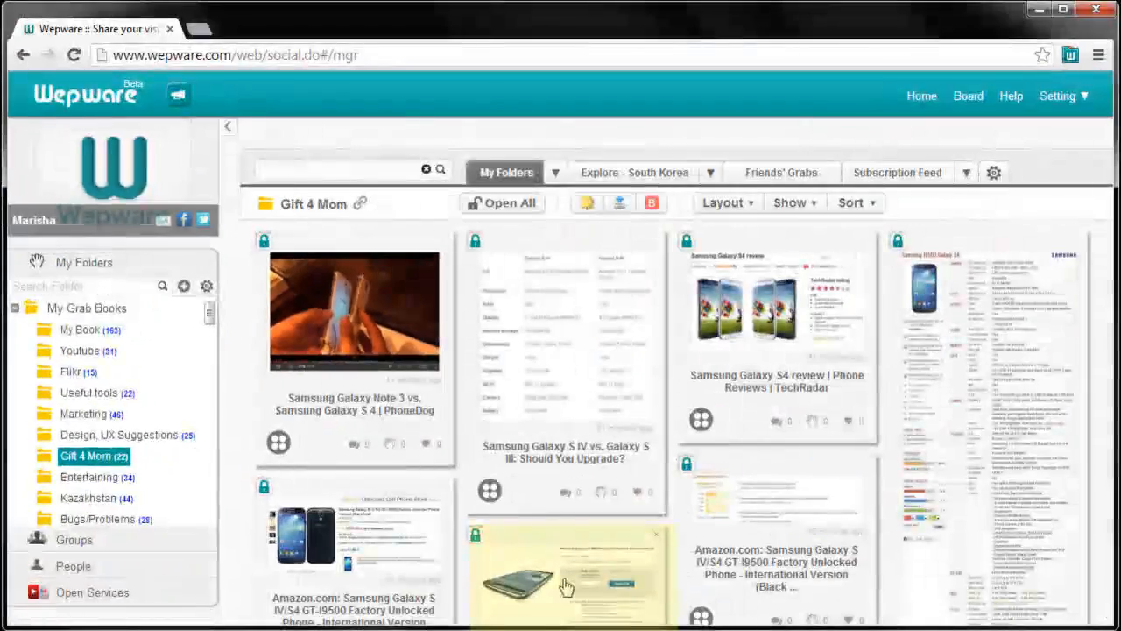
click(567, 574)
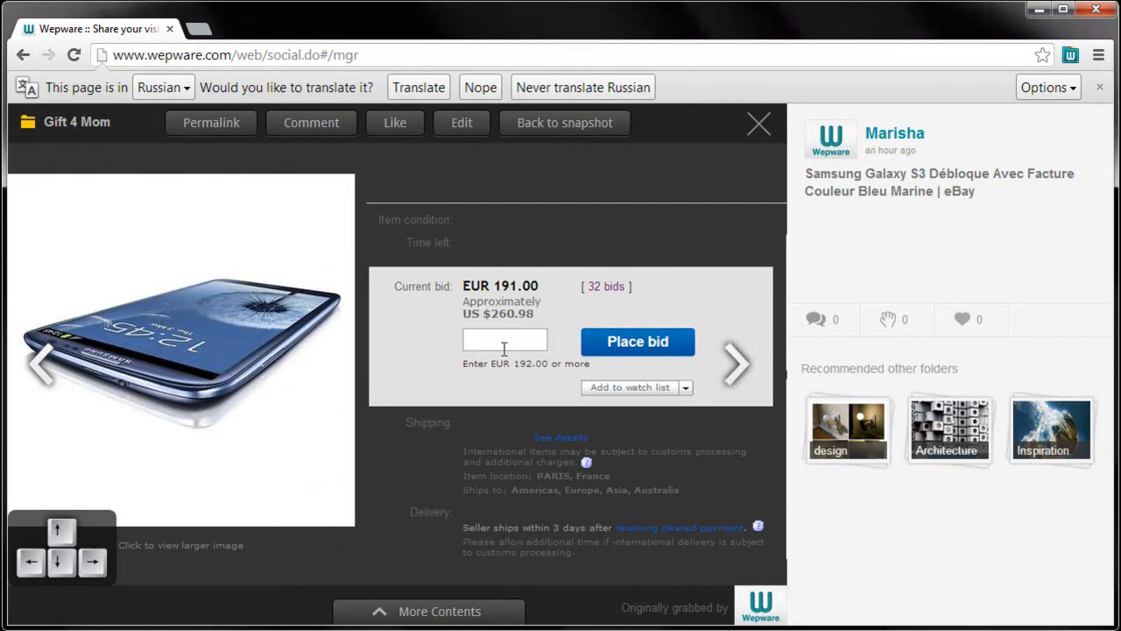
text(195)
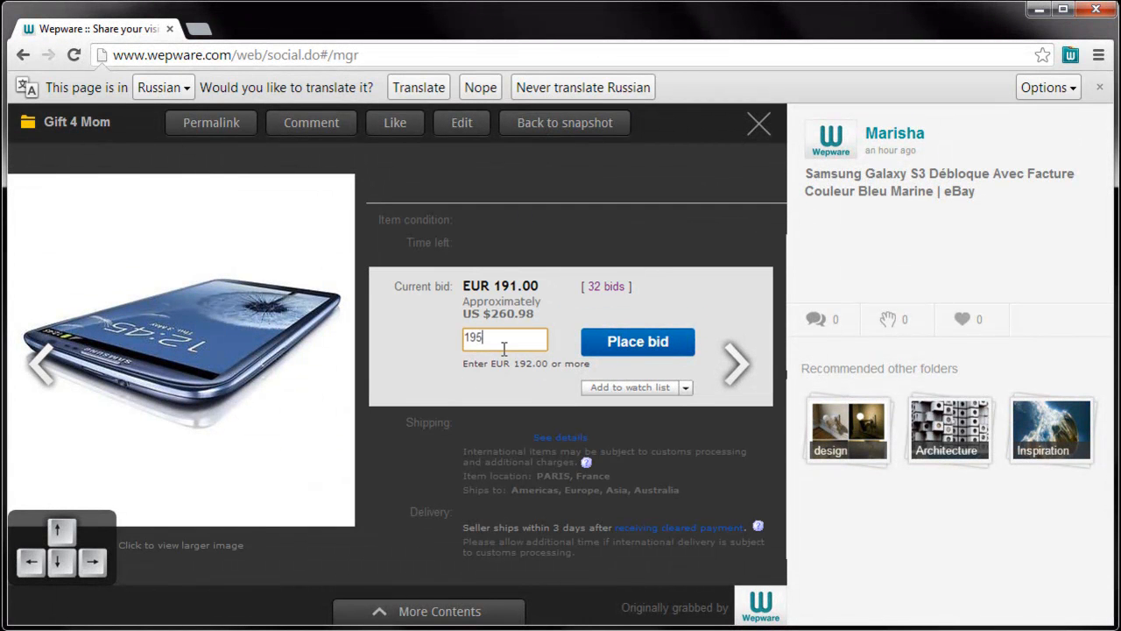
click(687, 387)
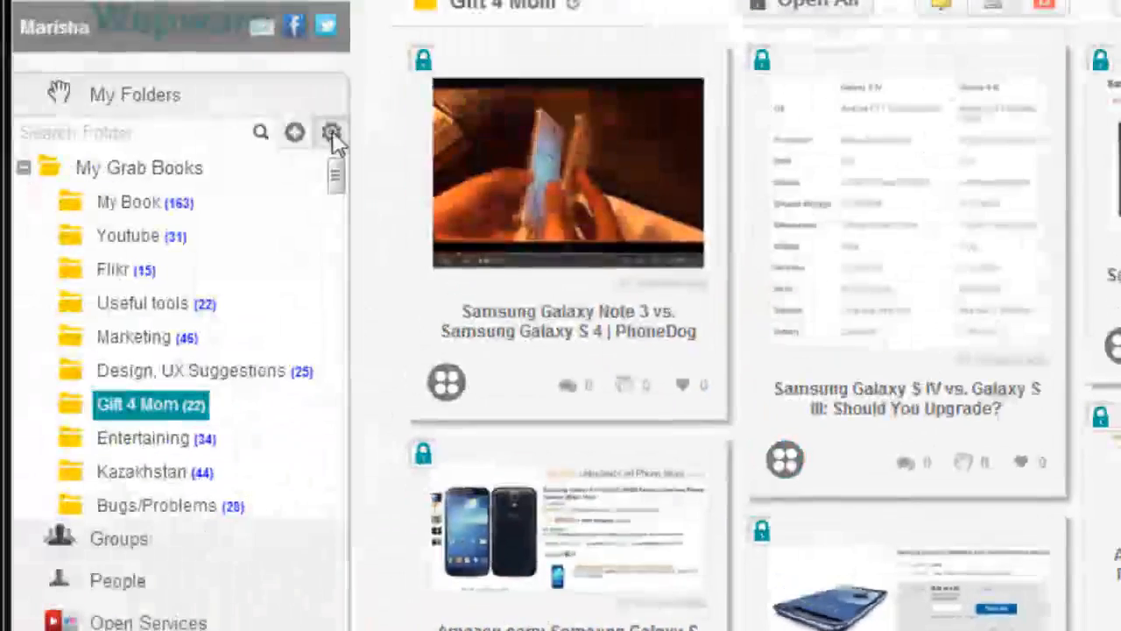
- From folder settings, share Gift 4 Mom with two friends from the Friends list and save
click(331, 133)
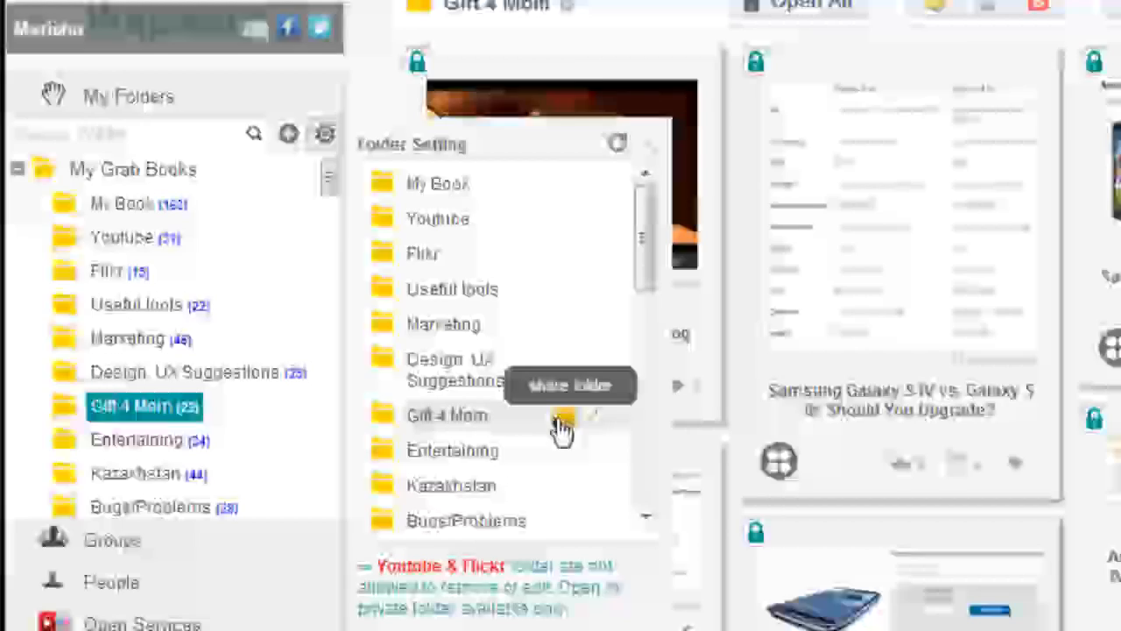
click(569, 386)
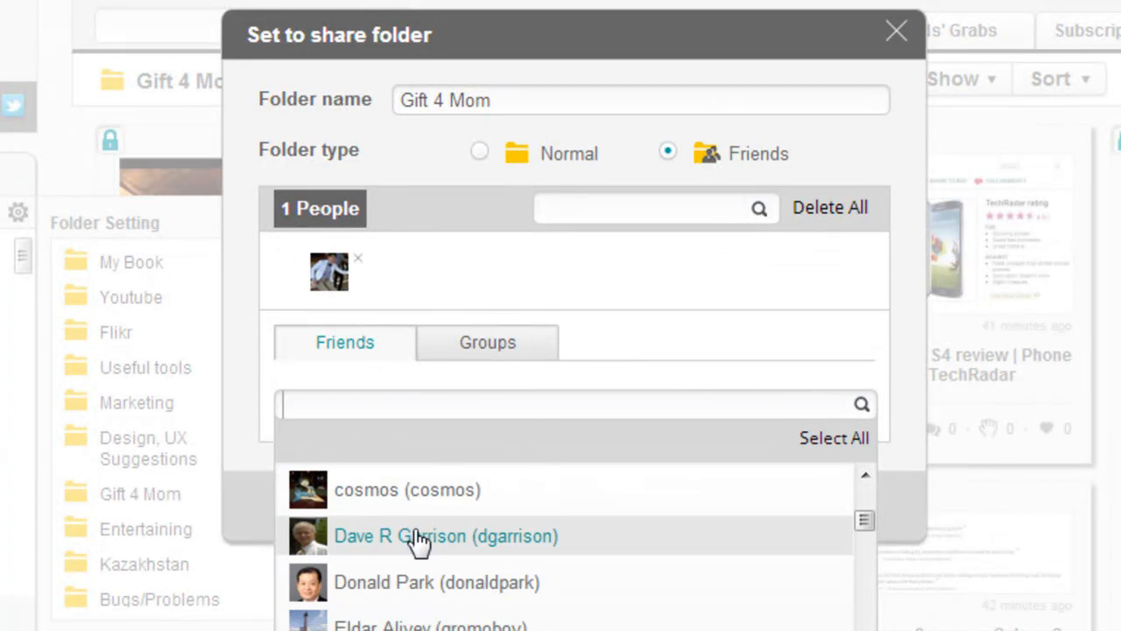
click(445, 536)
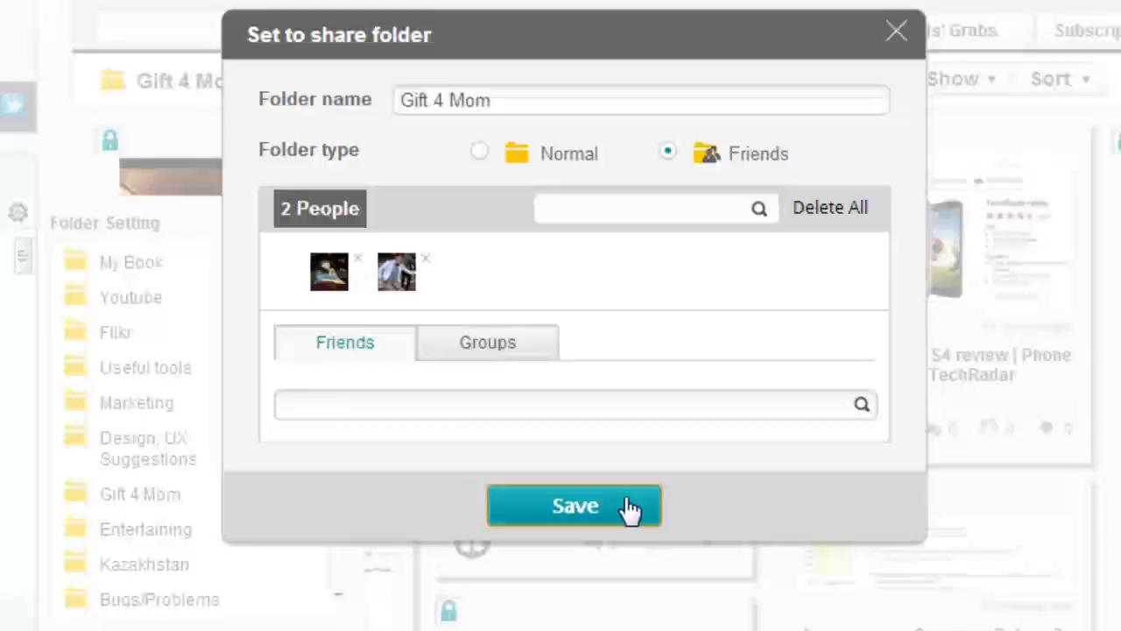
click(575, 504)
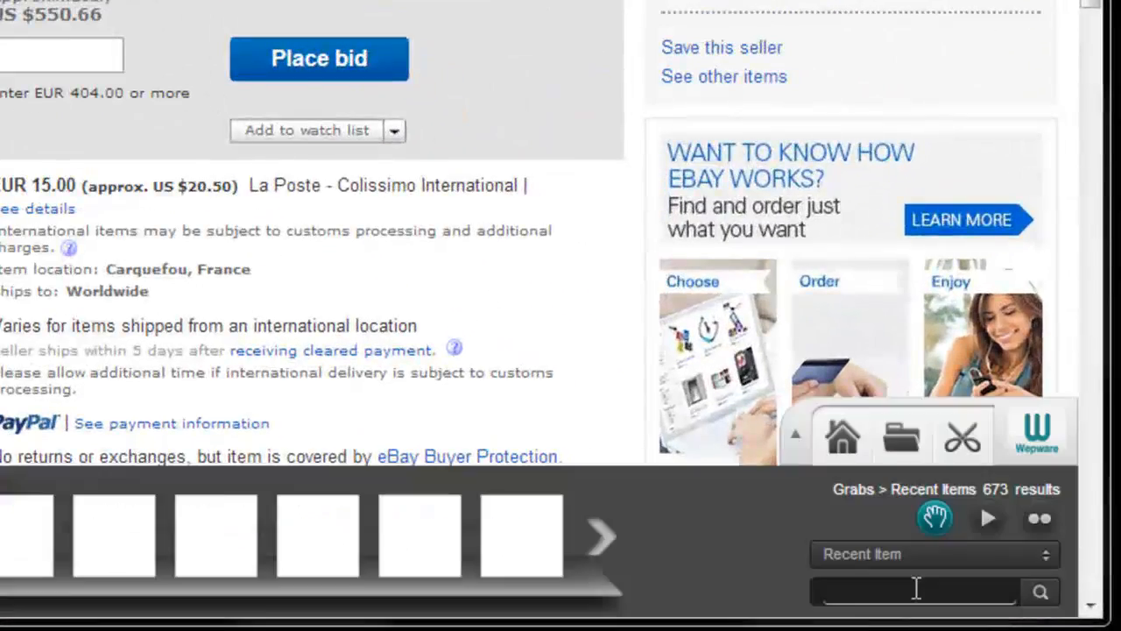
- Search recent grabs for 'g', overlay the Galaxy S3 grab and select its current bid price
text(g)
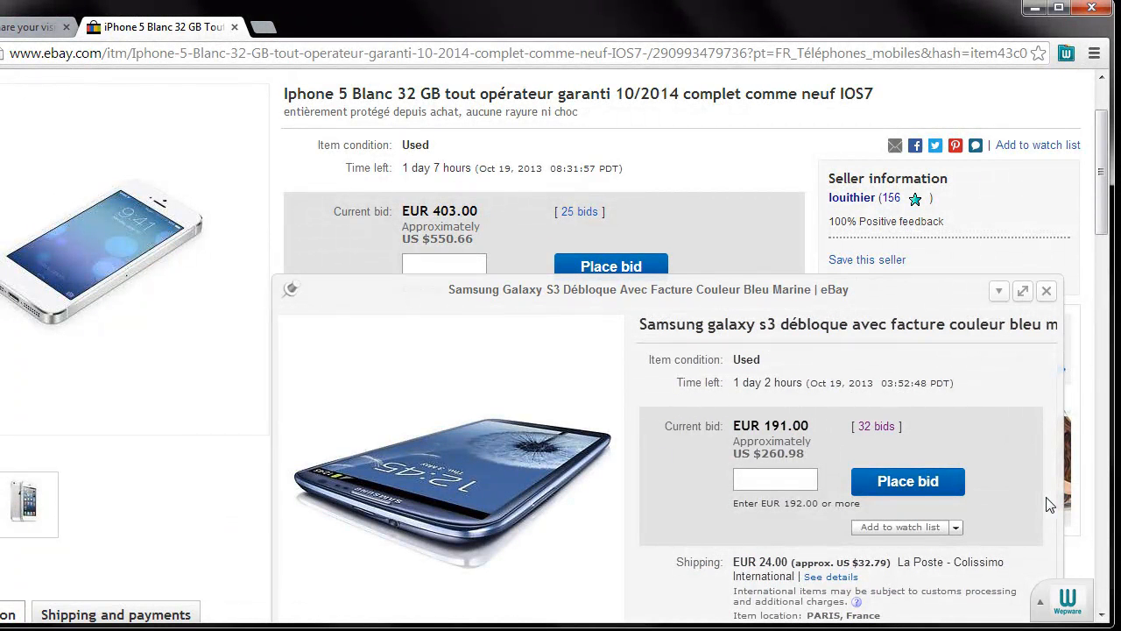
double_click(783, 425)
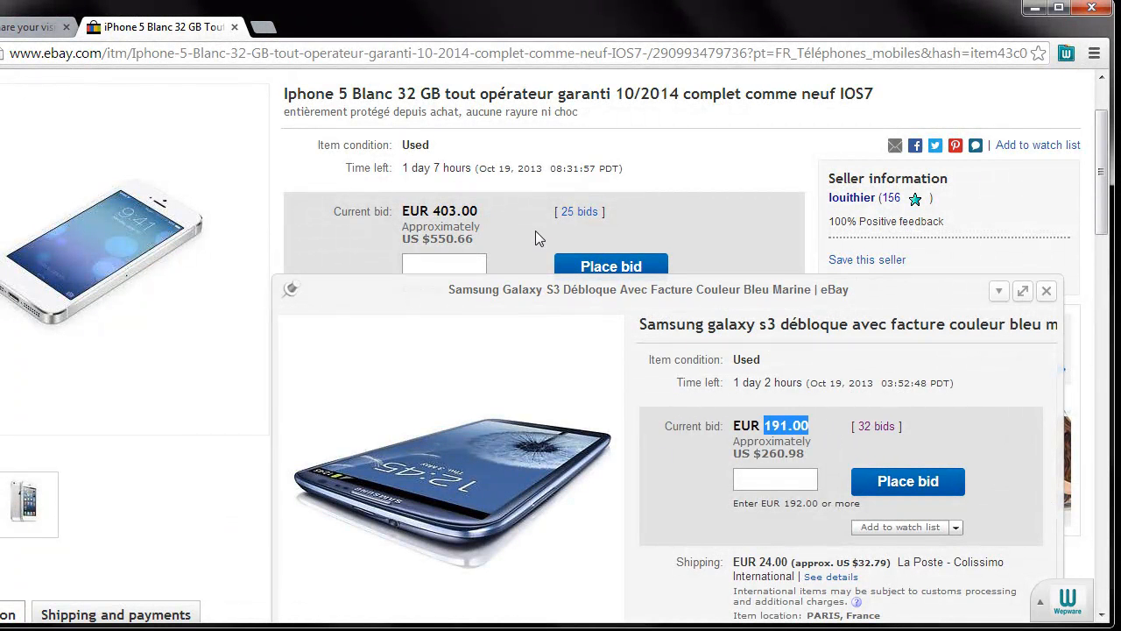